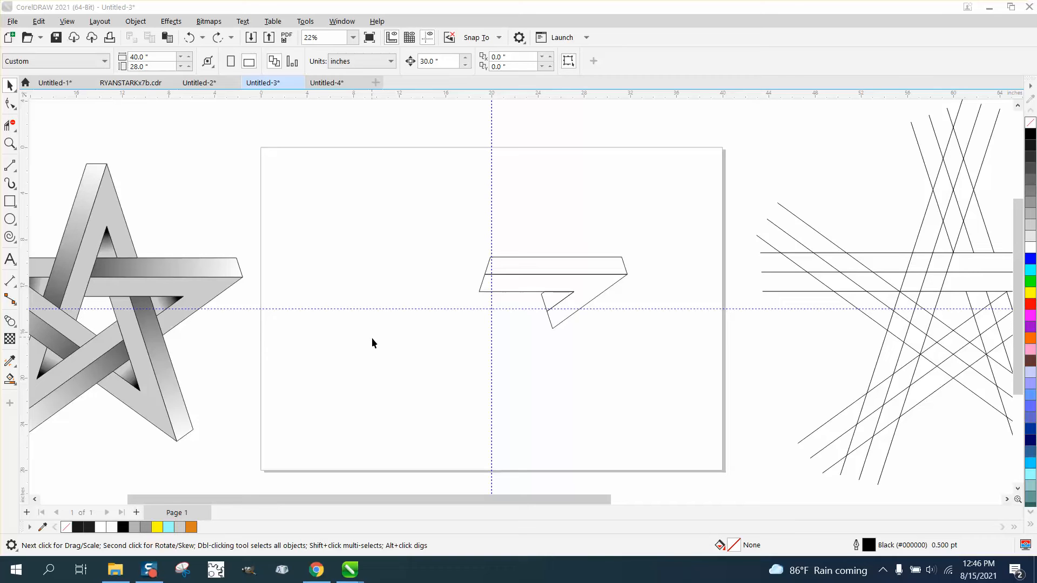
pyautogui.moveTo(455, 251)
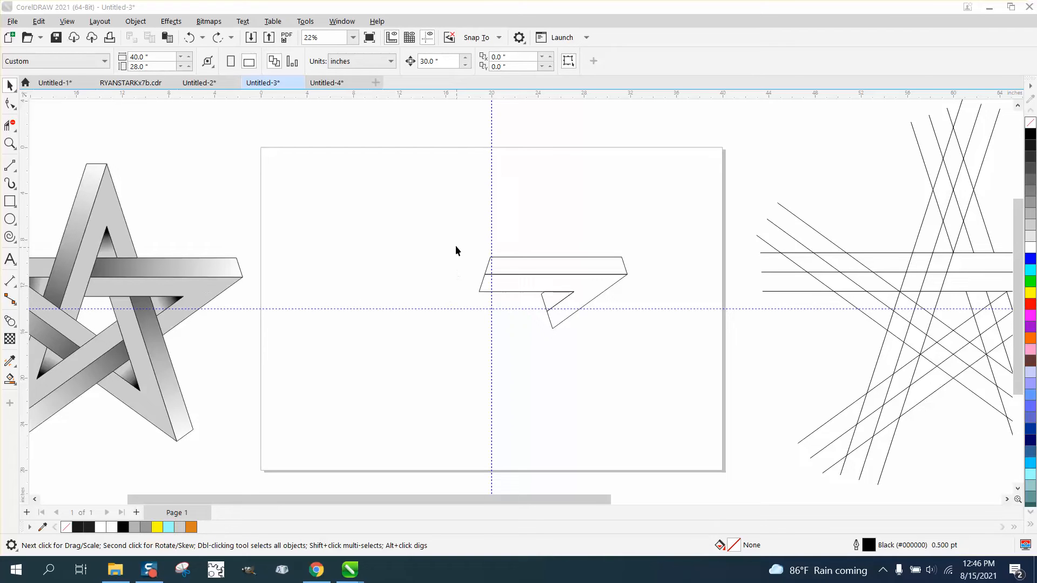
pyautogui.moveTo(501, 266)
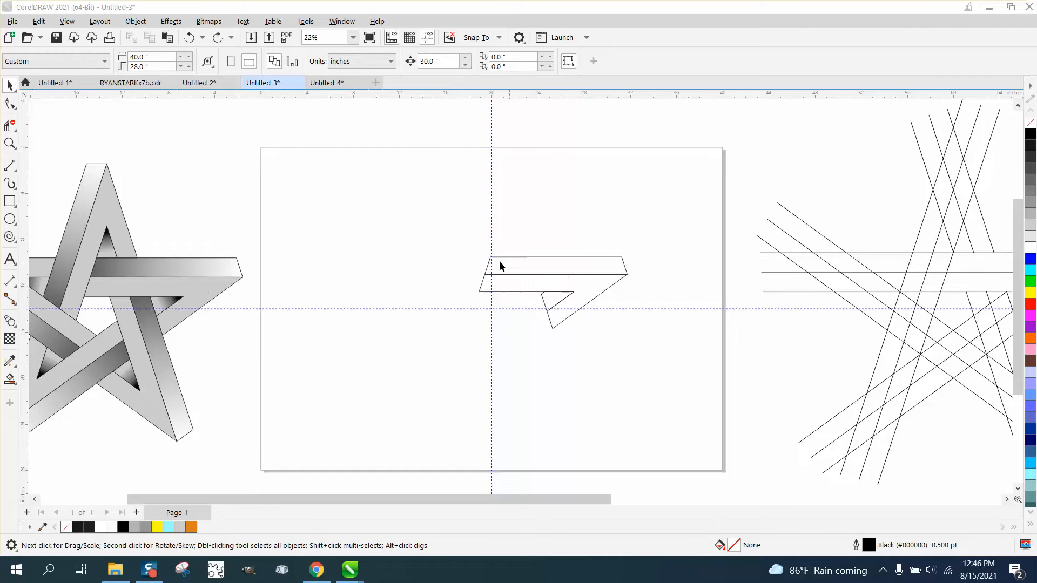
pyautogui.moveTo(481, 269)
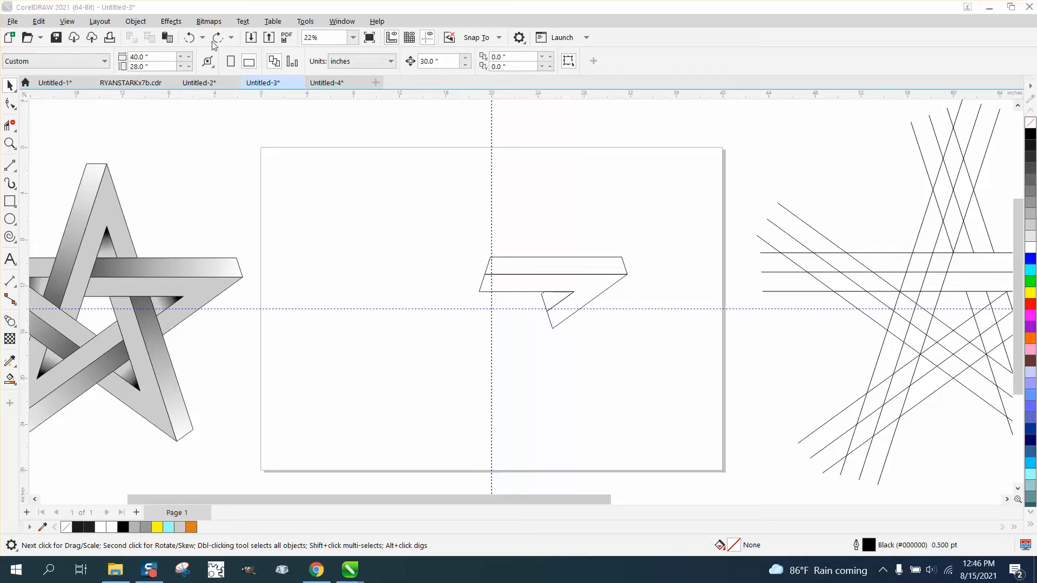
# Step: Redo the orange fill and remaining pieces to restore the interlocking twisted star
pyautogui.click(552, 271)
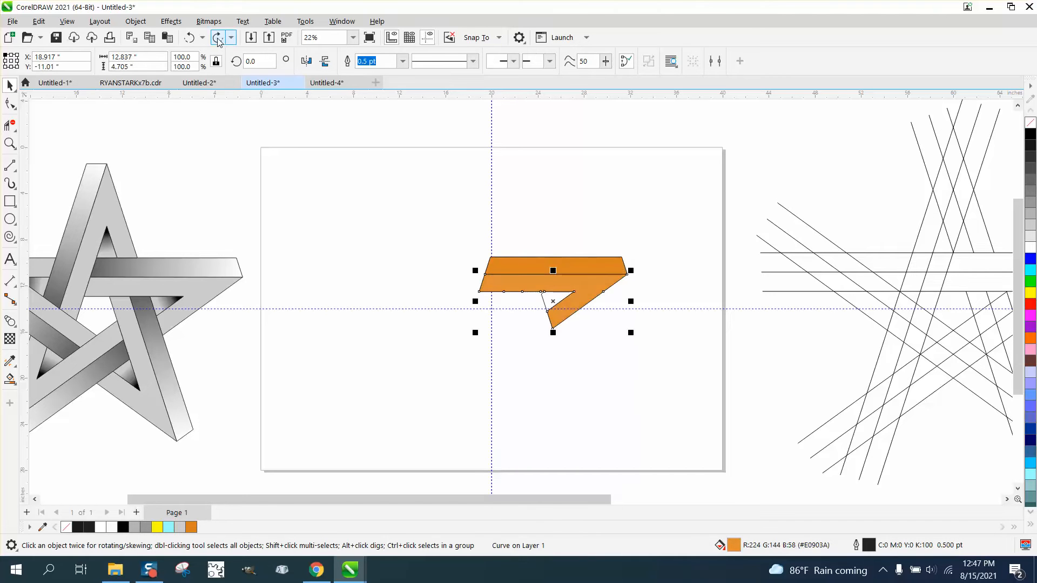
pyautogui.click(219, 38)
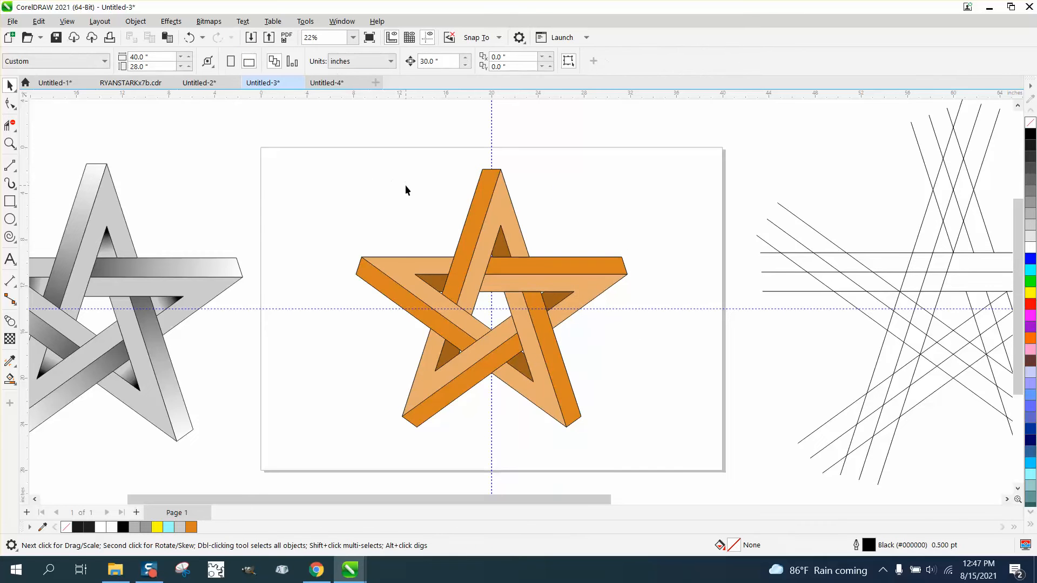
pyautogui.click(316, 569)
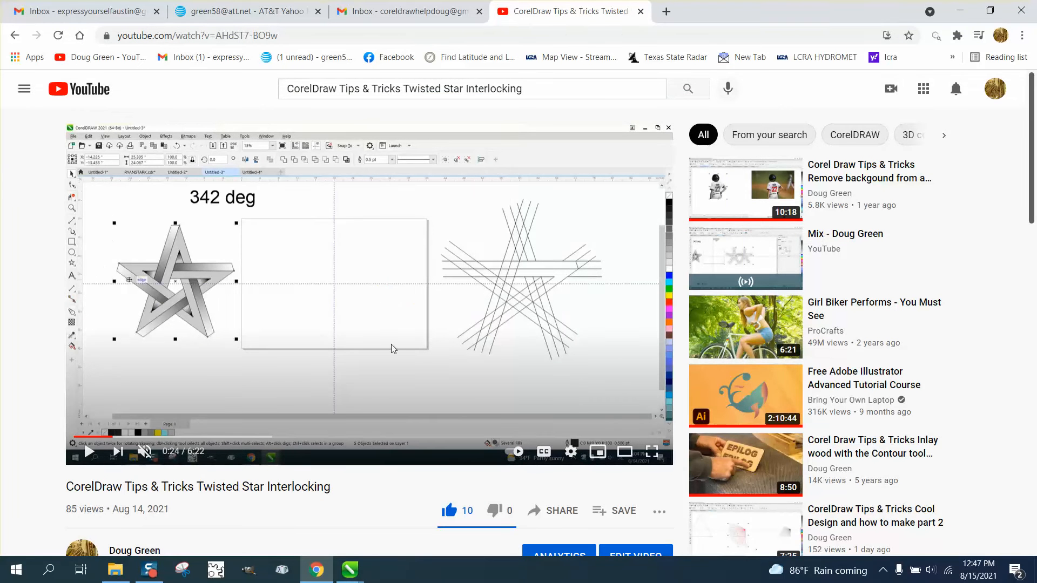
pyautogui.moveTo(406, 362)
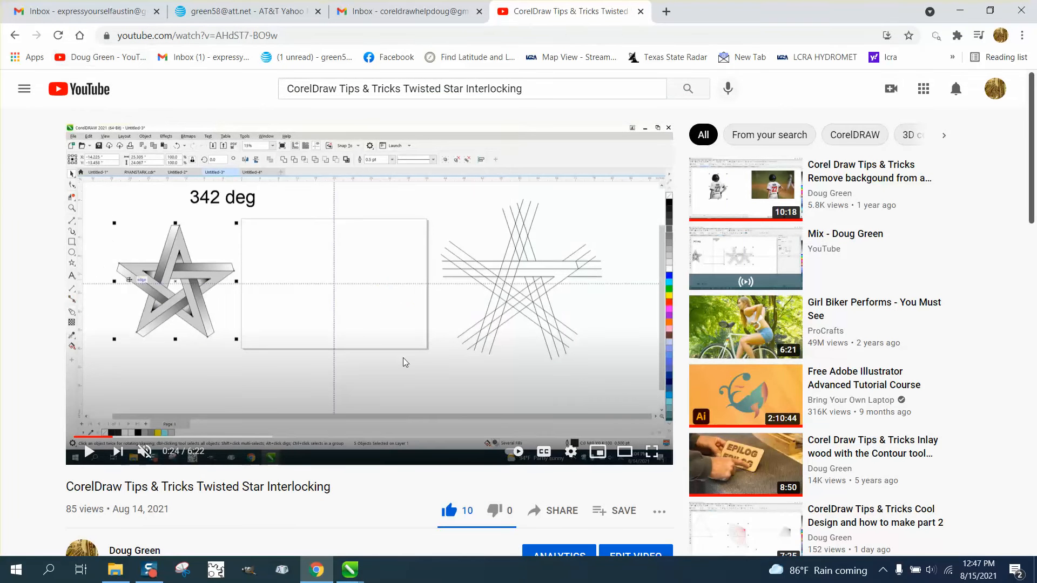
# Step: Go back to the search results and open the Twisted Star Interlocking Part 2 video
pyautogui.scroll(-3)
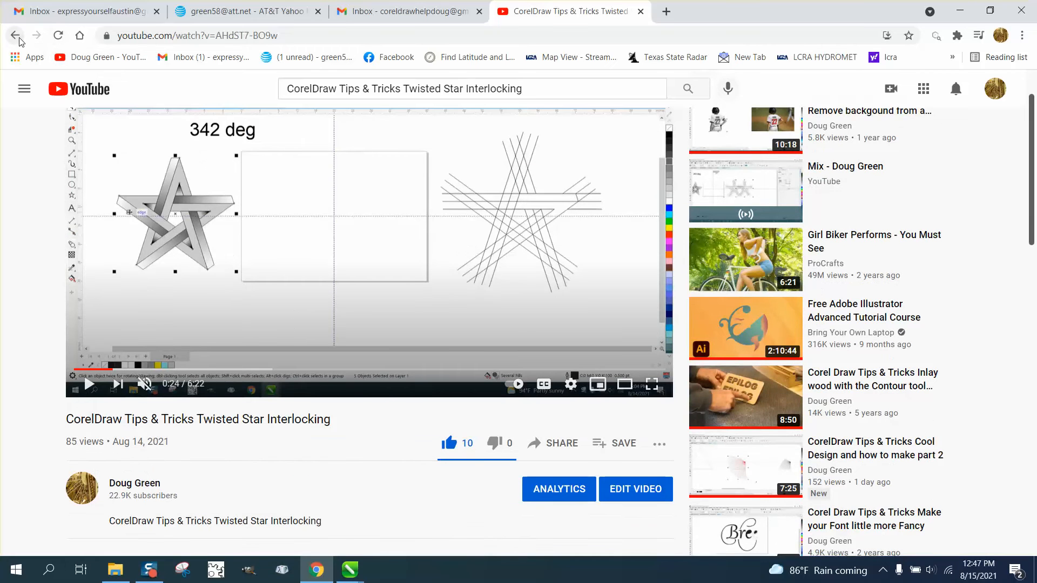
pyautogui.click(15, 36)
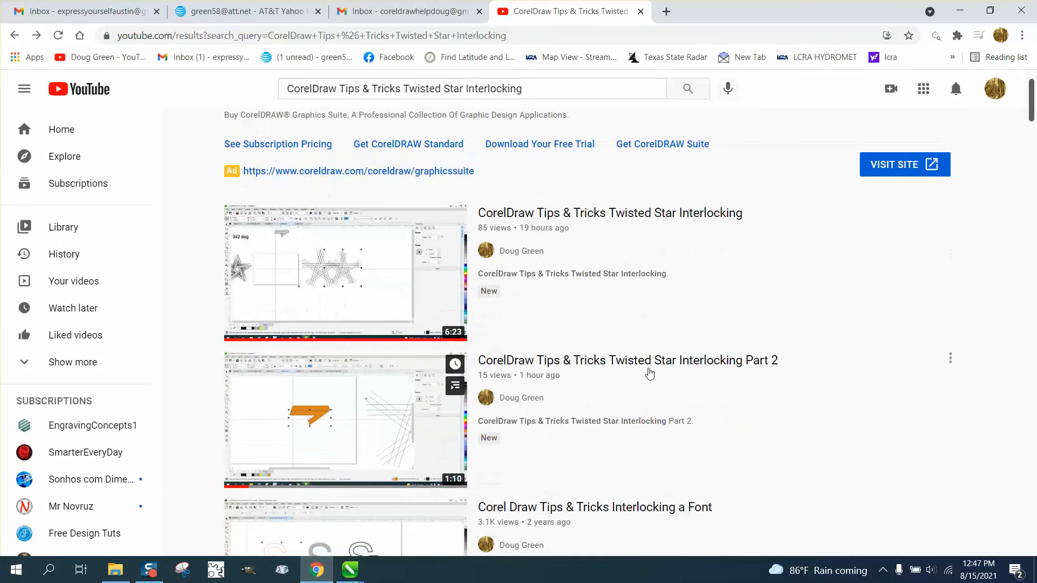
pyautogui.click(344, 420)
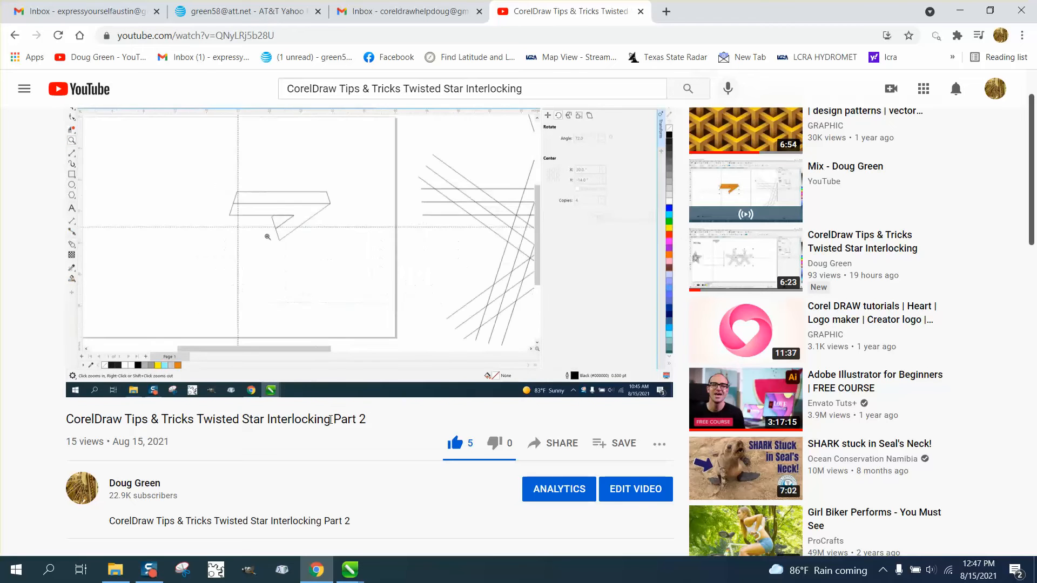
# Step: Copy the video title into the search box and search for the twisted star interlocking tutorial
pyautogui.doubleClick(198, 419)
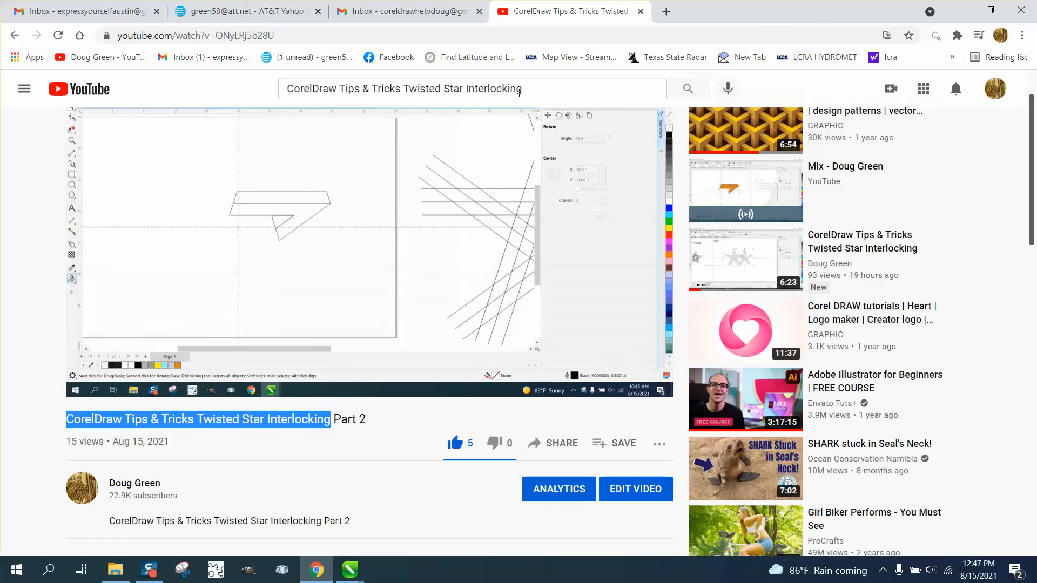
pyautogui.click(471, 88)
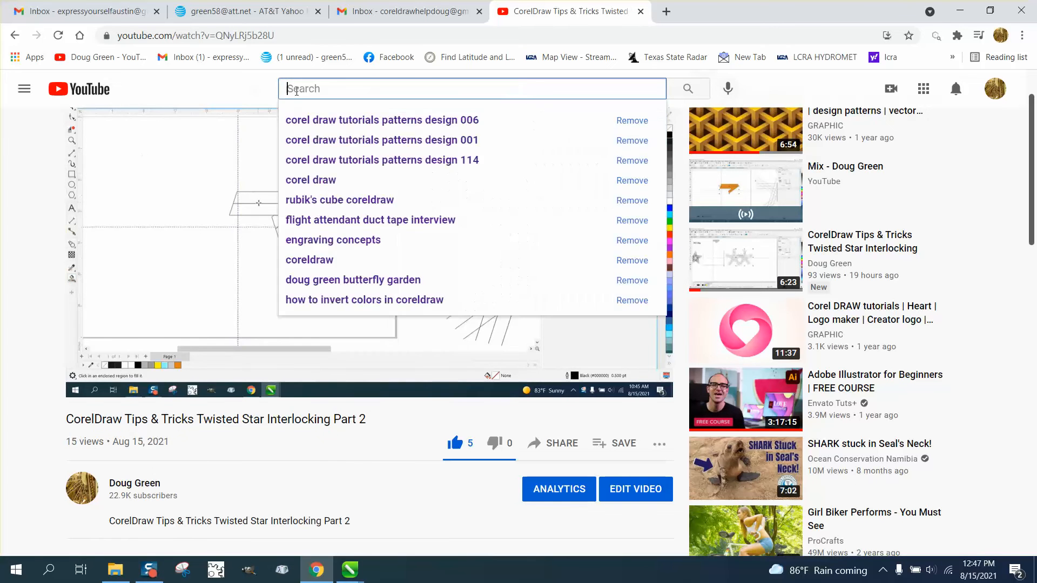
pyautogui.rightClick(430, 89)
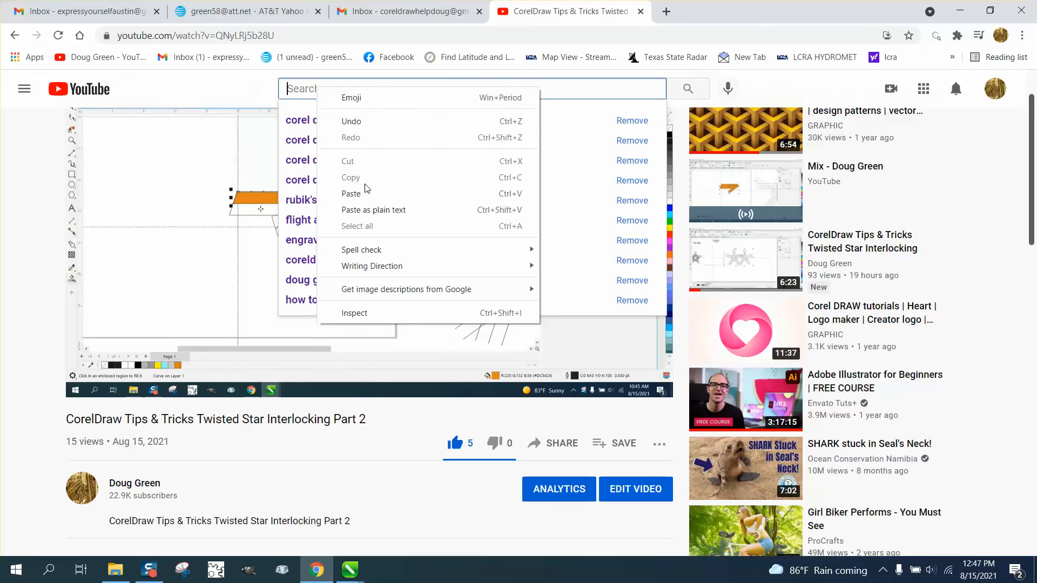
pyautogui.click(351, 194)
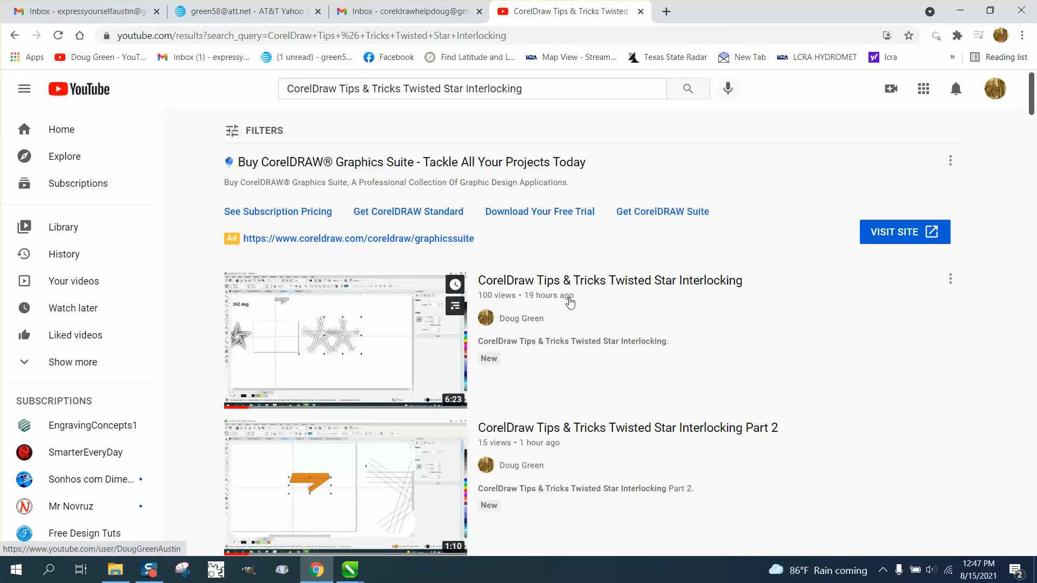
pyautogui.moveTo(710, 433)
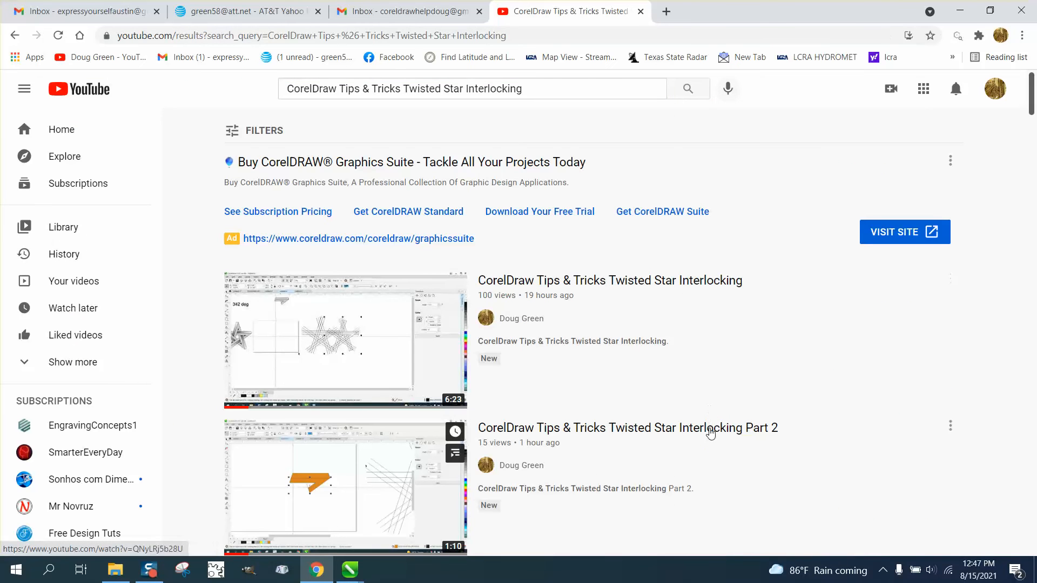
pyautogui.scroll(-3)
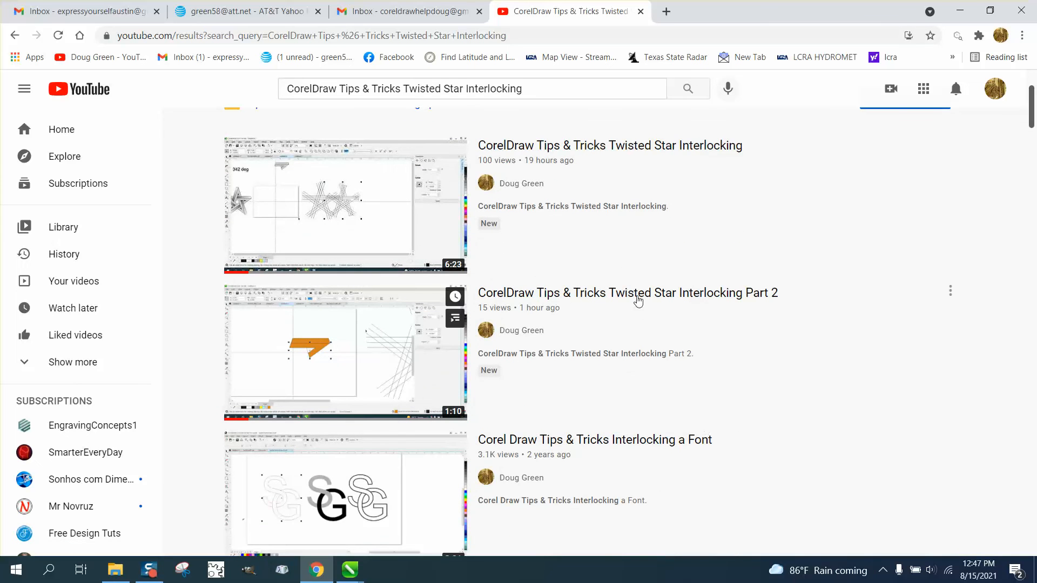
pyautogui.moveTo(648, 460)
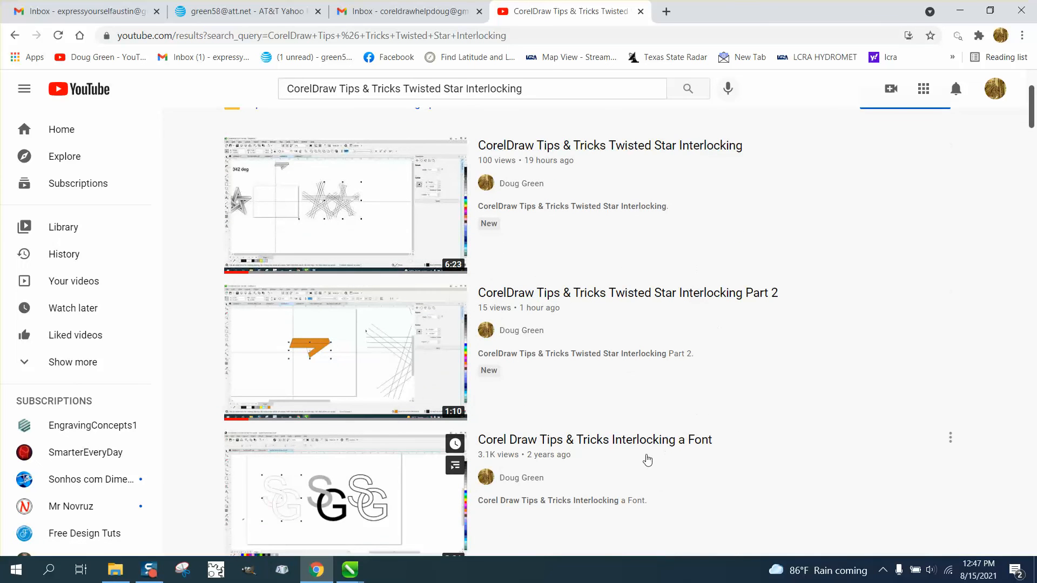
pyautogui.scroll(3)
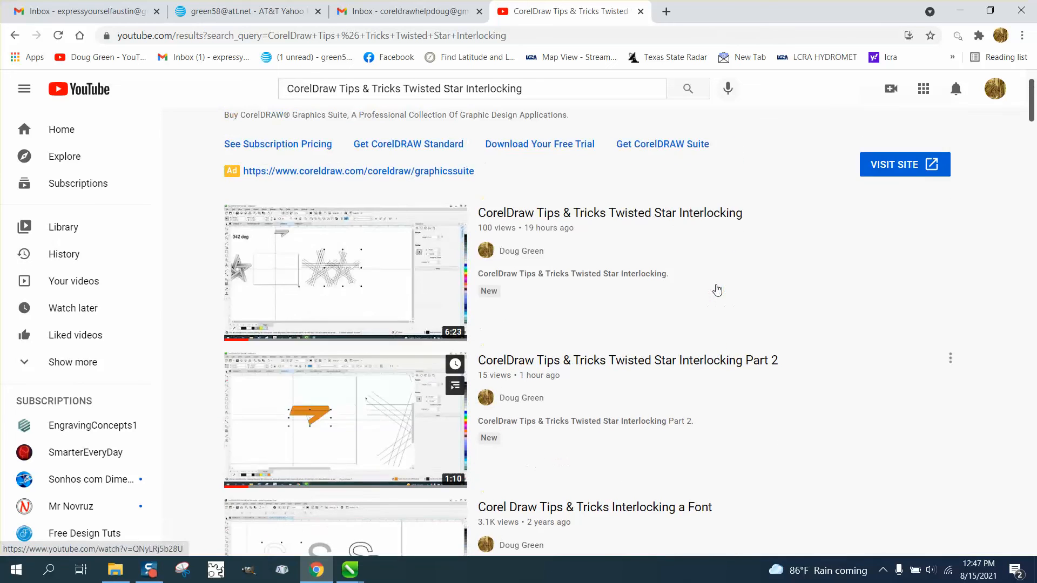
pyautogui.scroll(3)
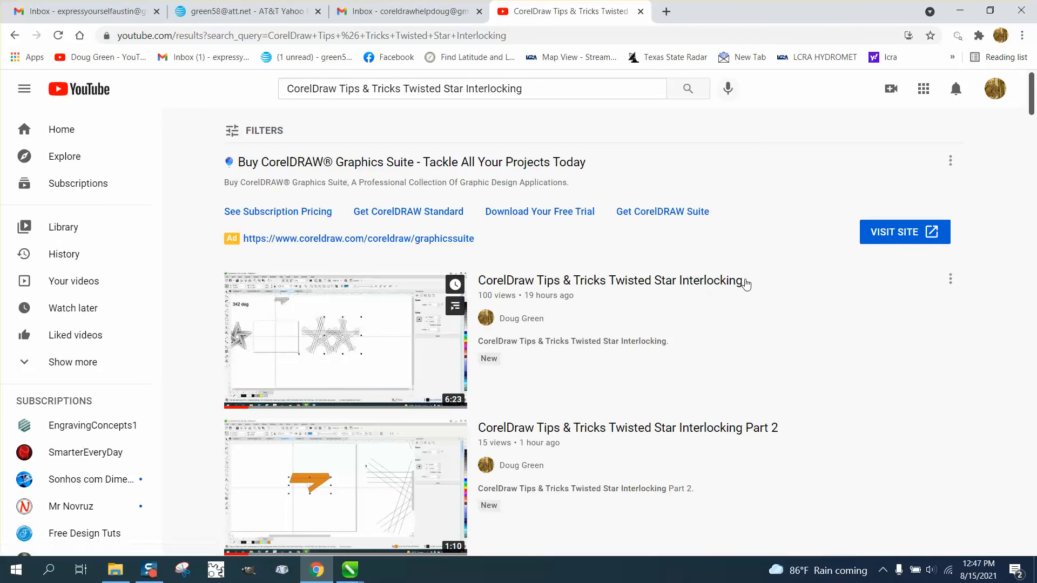